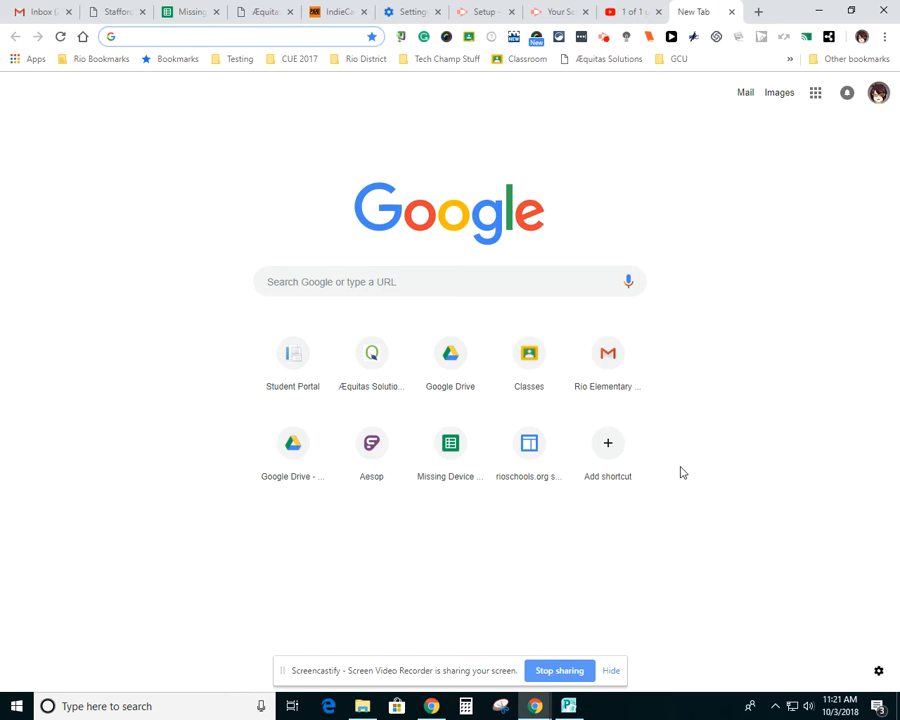
Step: Search for 'viewboard 2.1 download' and reach ViewSonic's ViewBoard 2.1 download page
{"action": "type", "text": "viewboard 2.1 down\\"}
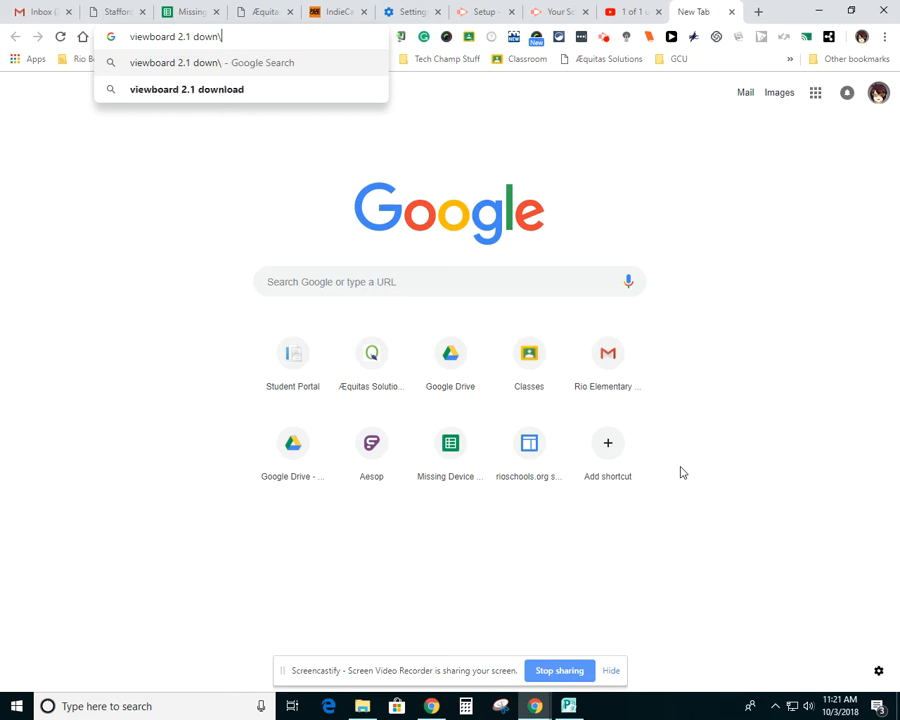
{"action": "key", "text": "Backspace"}
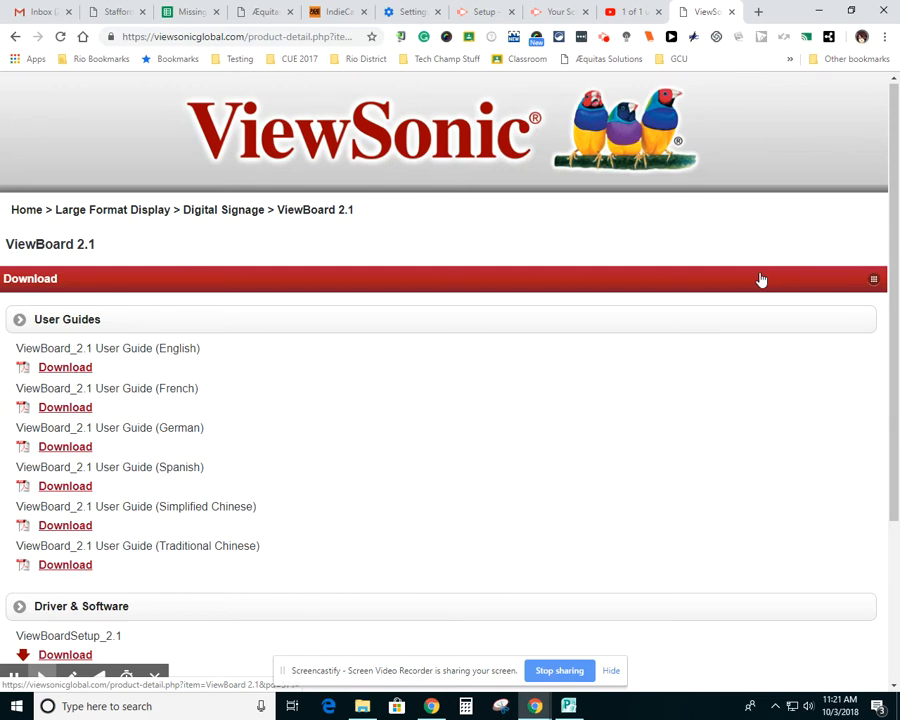
{"action": "mouse_move", "coordinate": [452, 276]}
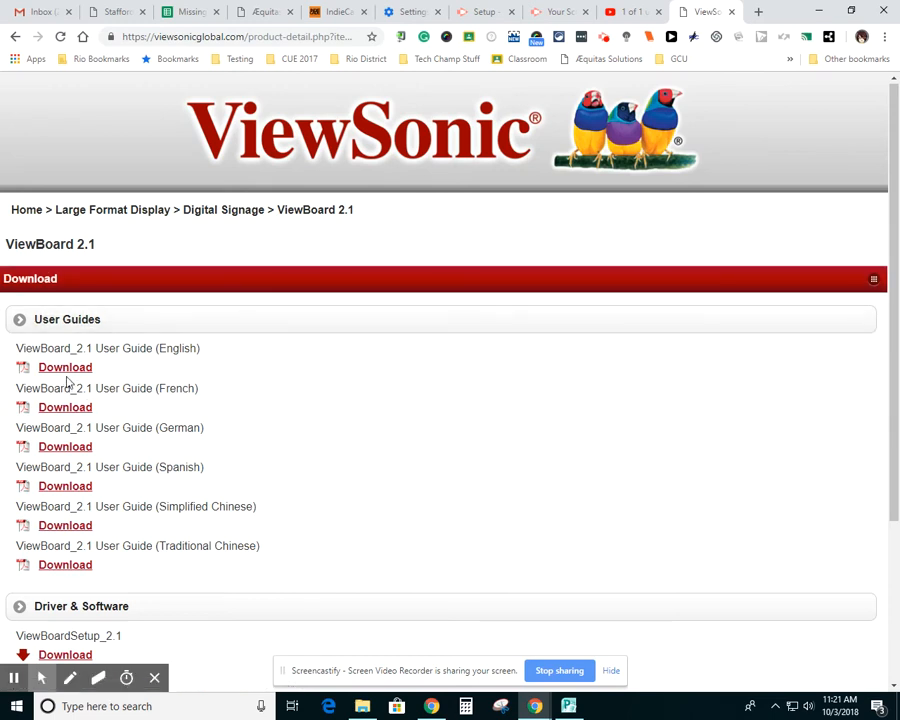
{"action": "mouse_move", "coordinate": [199, 352]}
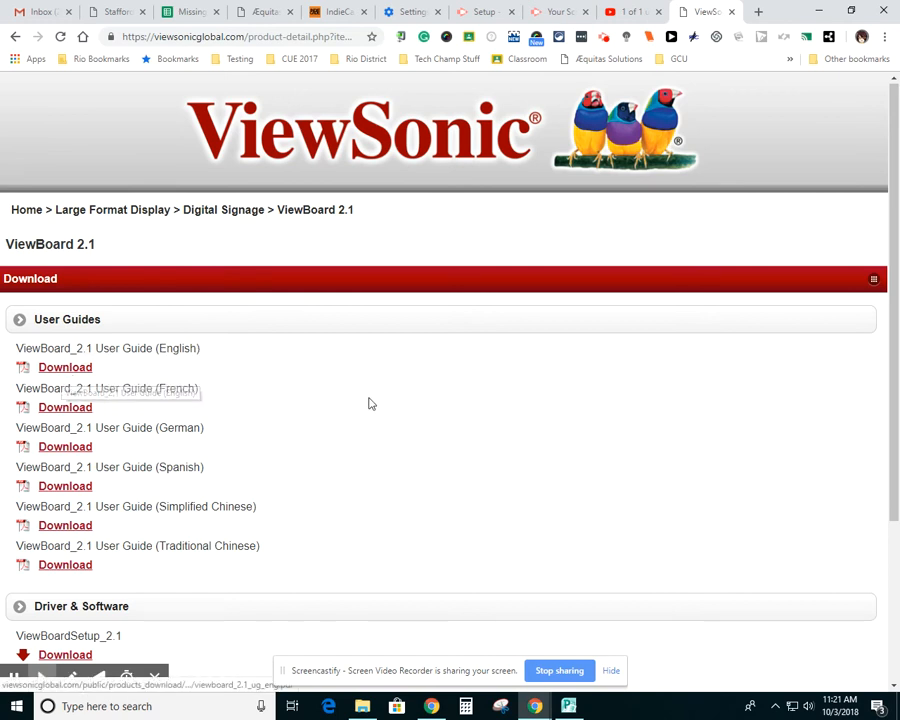
Step: Scroll down to the ViewBoardSetup_2.1 installer in Driver & Software
{"action": "scroll", "scroll_direction": "down", "scroll_amount": 3}
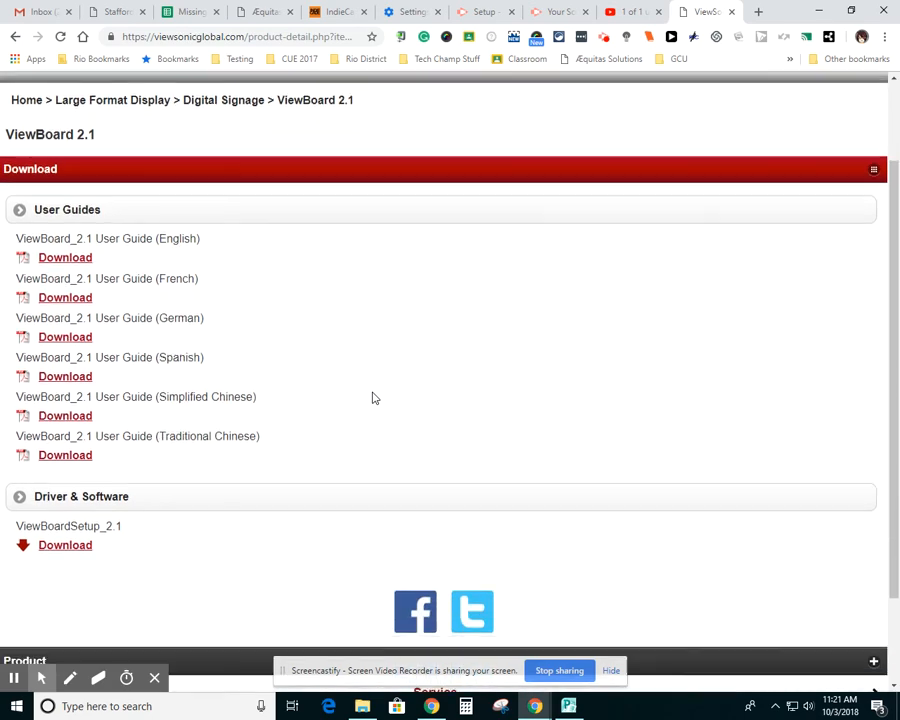
{"action": "scroll", "scroll_direction": "down", "scroll_amount": 3}
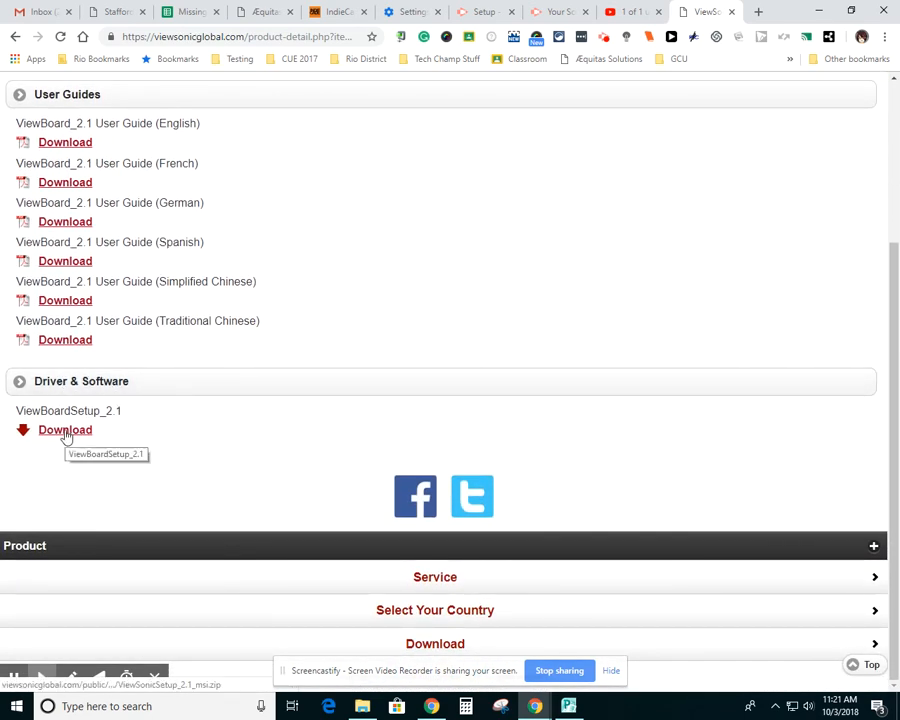
Step: Start the ViewBoardSetup_2.1 zip download from its Download link
{"action": "left_click", "coordinate": [65, 430]}
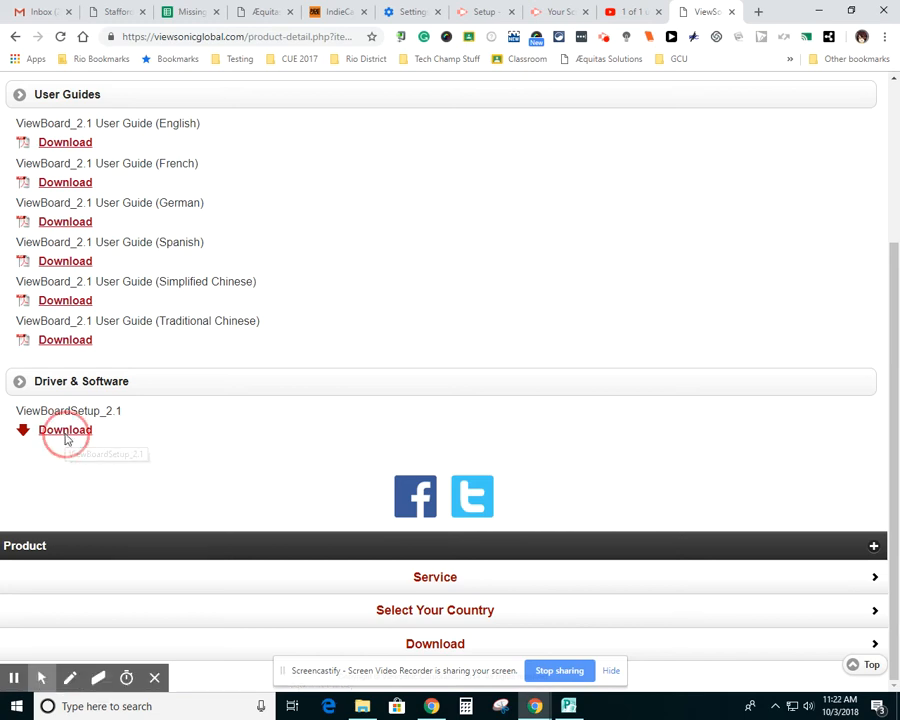
{"action": "left_click", "coordinate": [64, 429]}
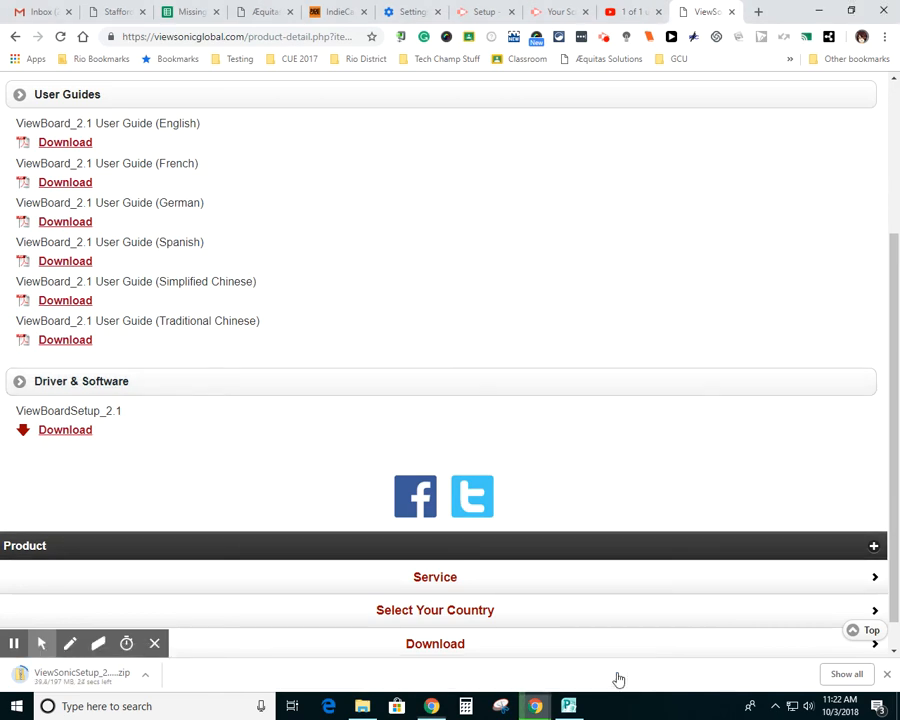
{"action": "mouse_move", "coordinate": [38, 682]}
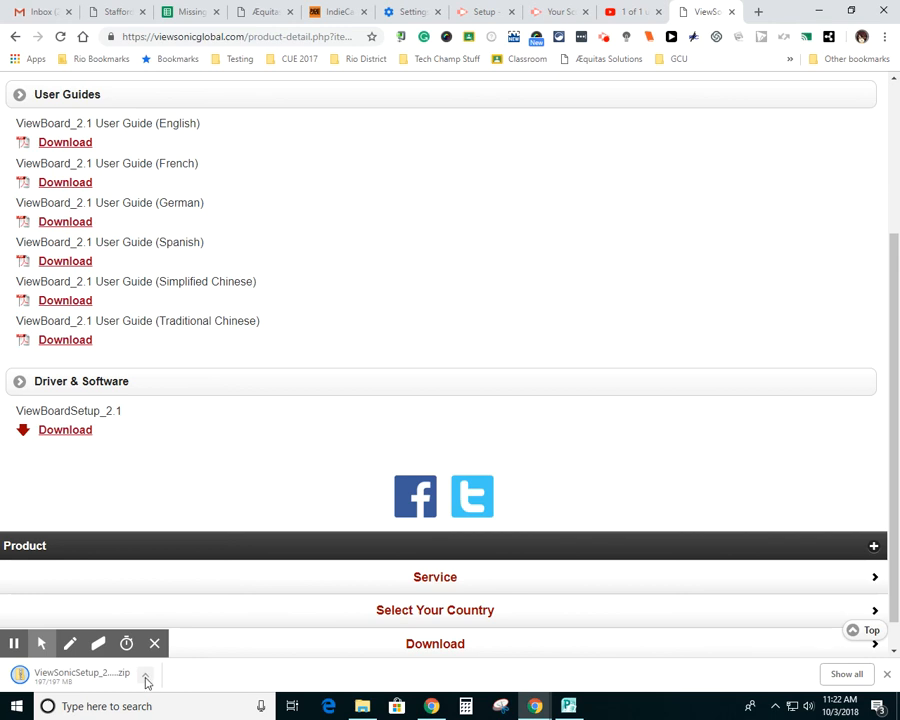
{"action": "left_click", "coordinate": [146, 678]}
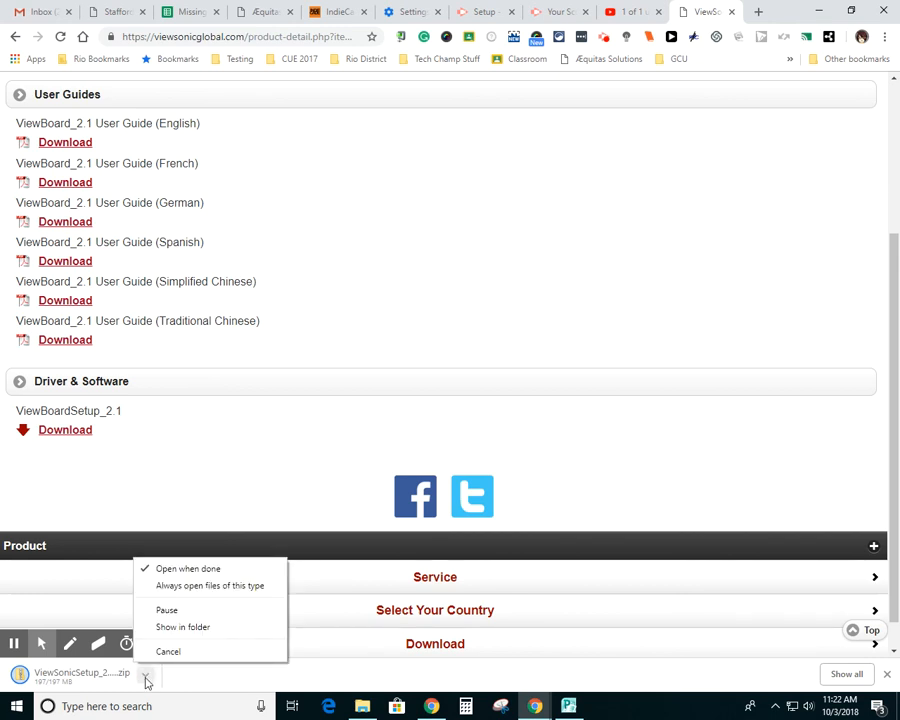
{"action": "mouse_move", "coordinate": [196, 580]}
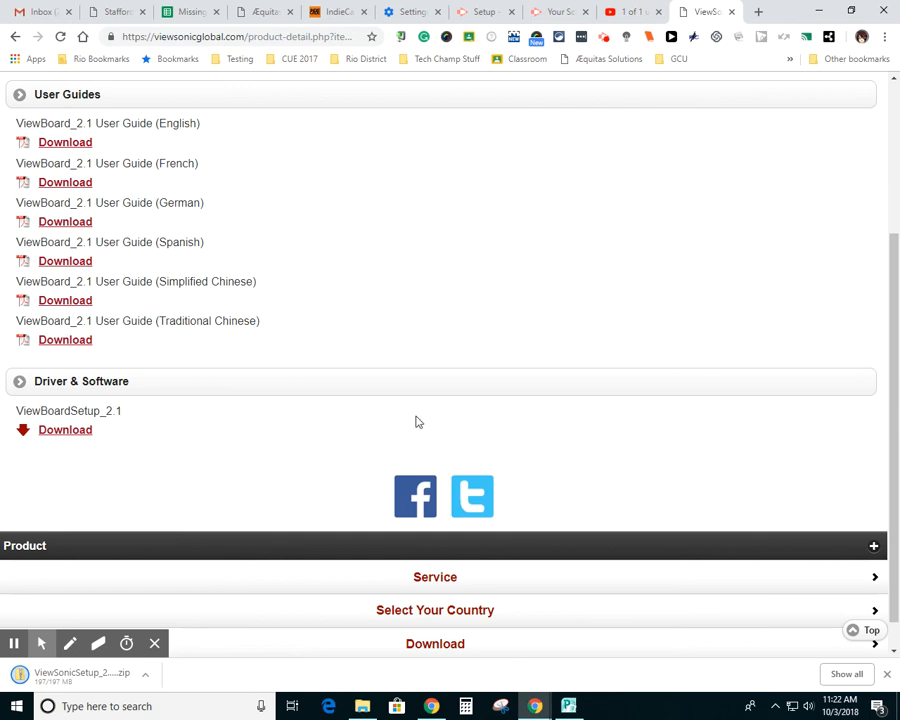
{"action": "mouse_move", "coordinate": [537, 420]}
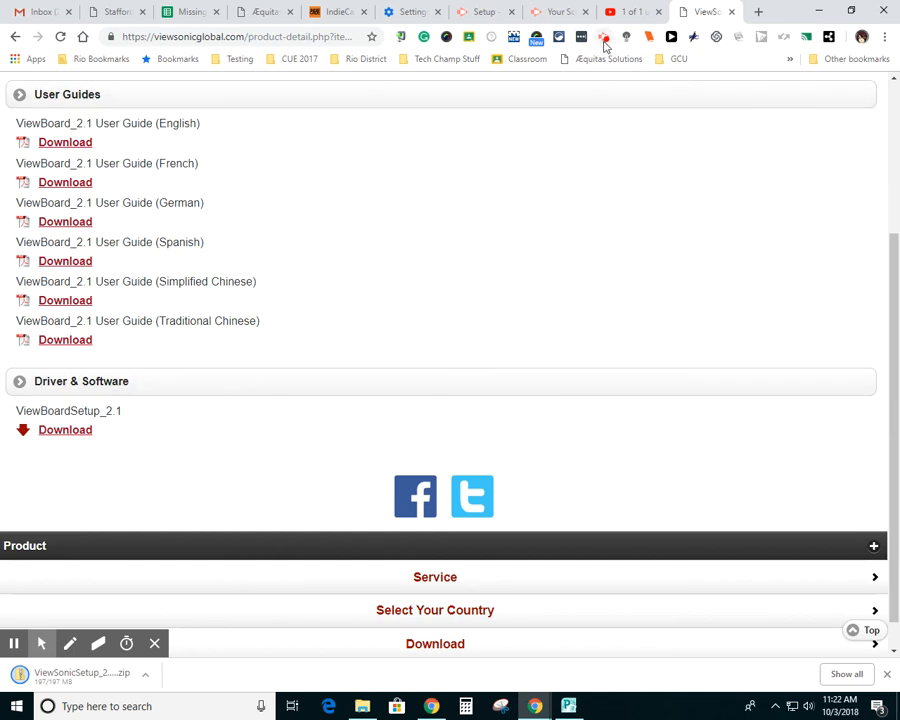
{"action": "mouse_move", "coordinate": [606, 40]}
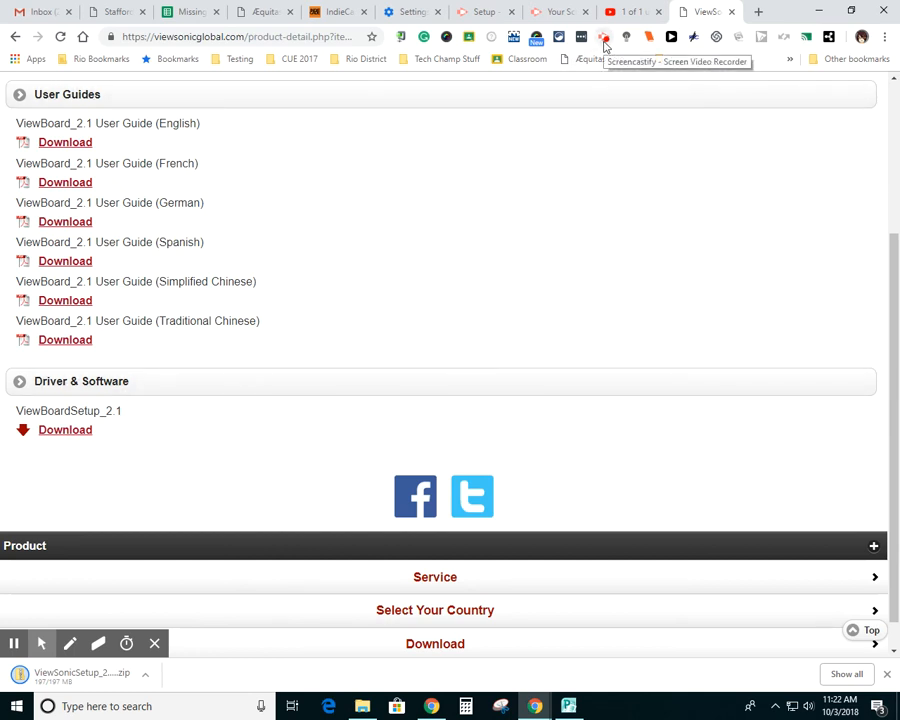